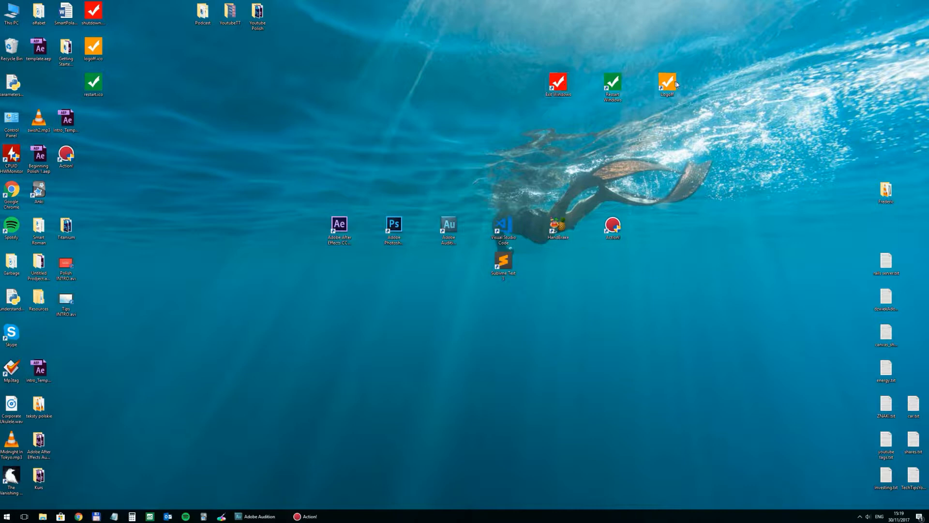
mouse_move(579, 405)
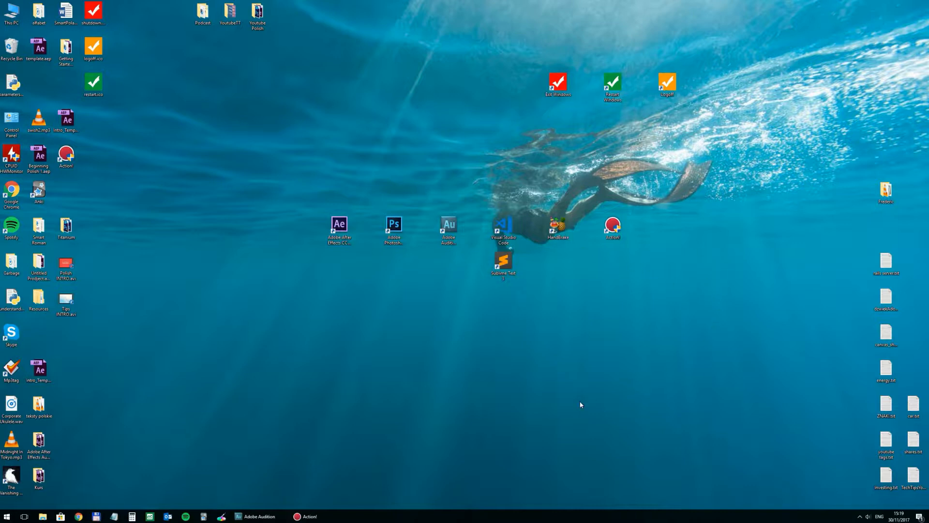
mouse_move(561, 169)
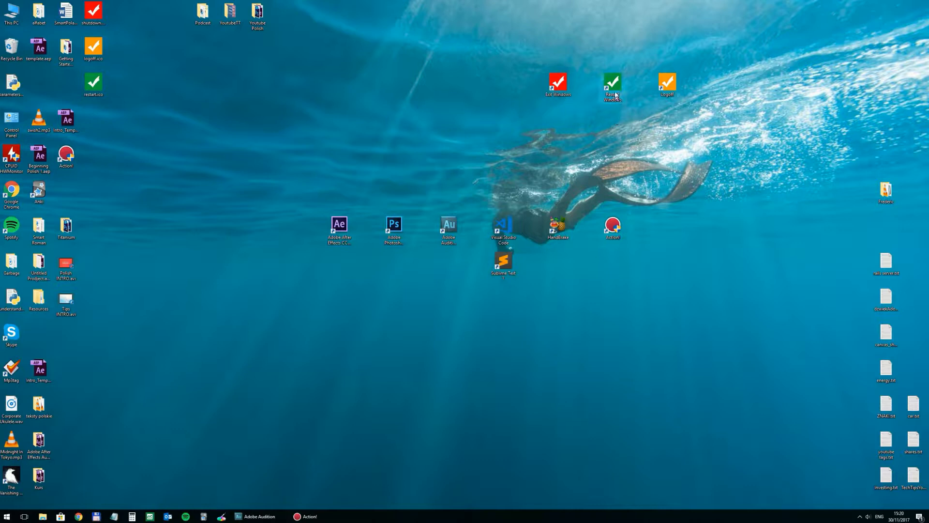
mouse_move(680, 144)
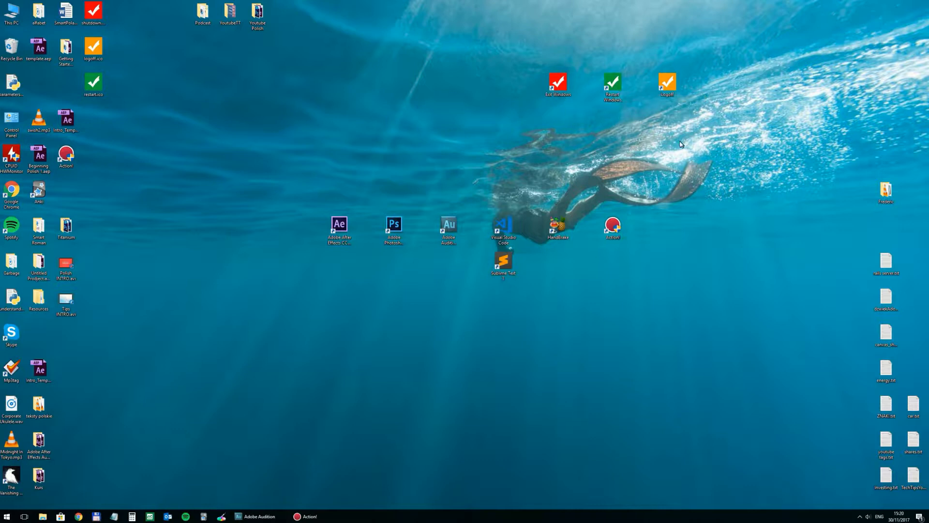
mouse_move(666, 161)
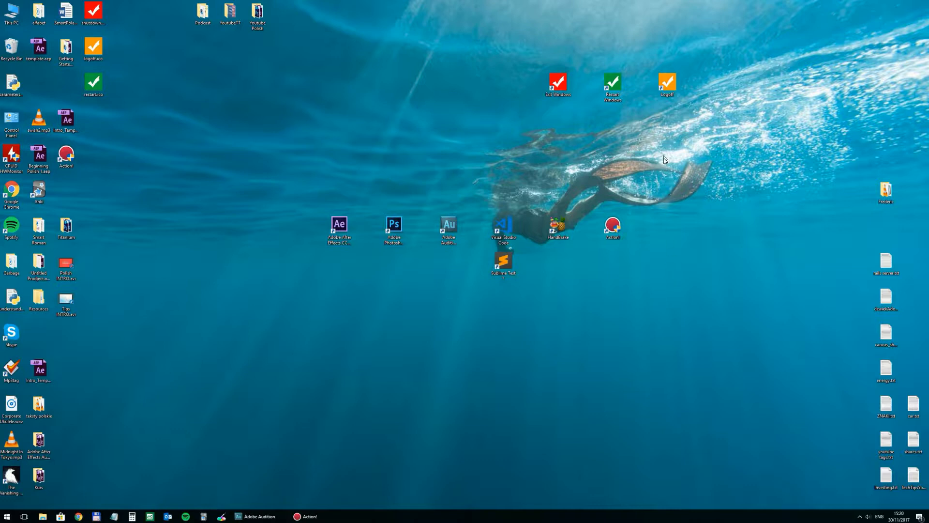
mouse_move(668, 86)
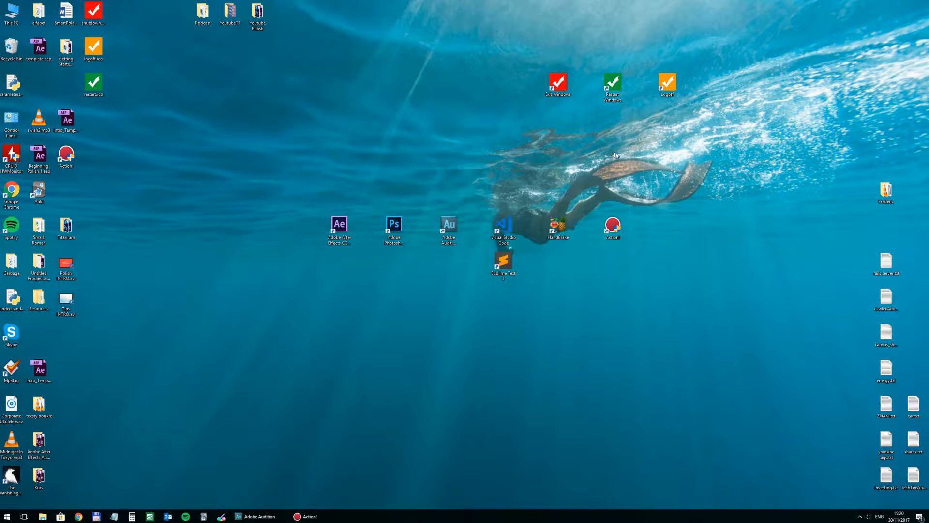
mouse_move(683, 301)
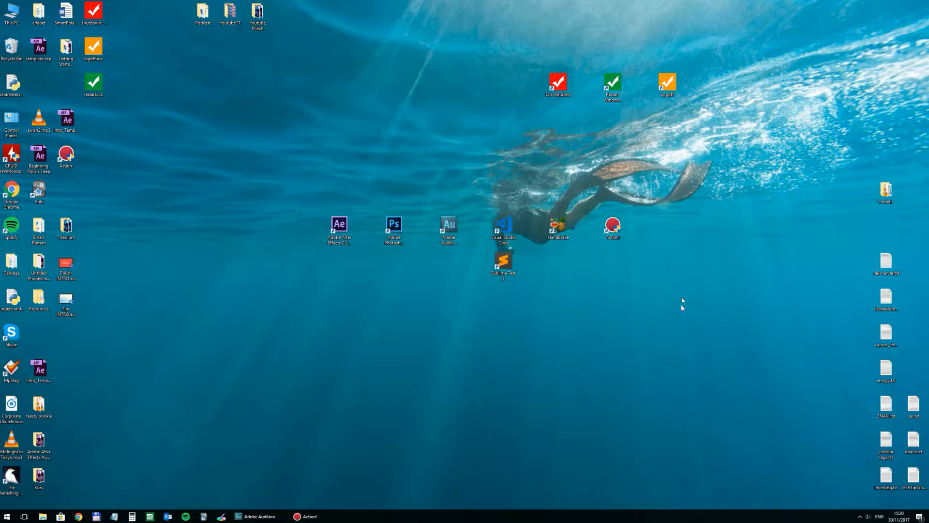
mouse_move(469, 50)
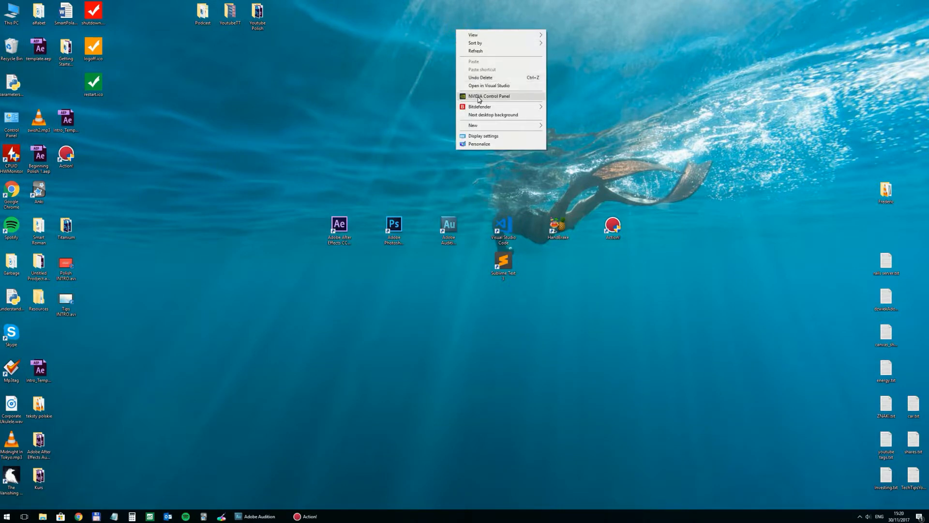
mouse_move(489, 125)
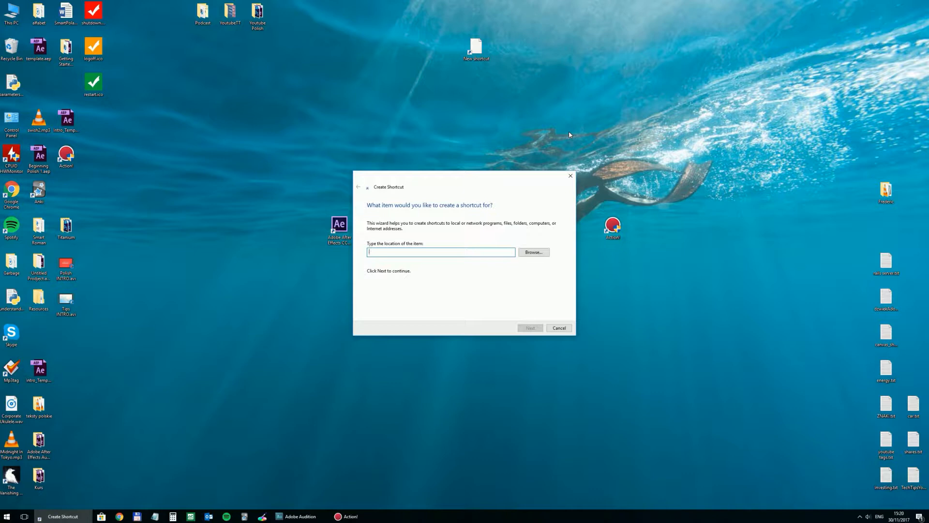
Enter the SHUTDOWN -s -t 05 command and name the new shortcut Exit Windows.
type("SHUTDO")
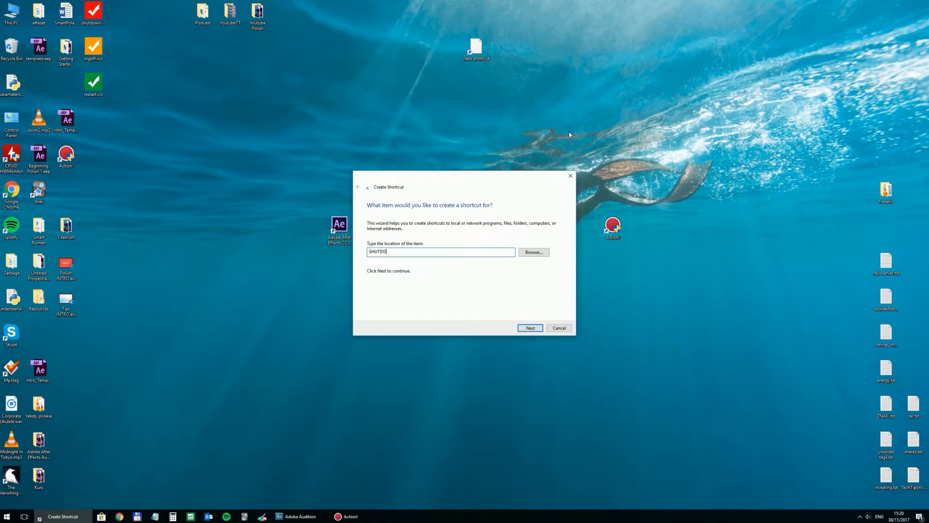
type("WN")
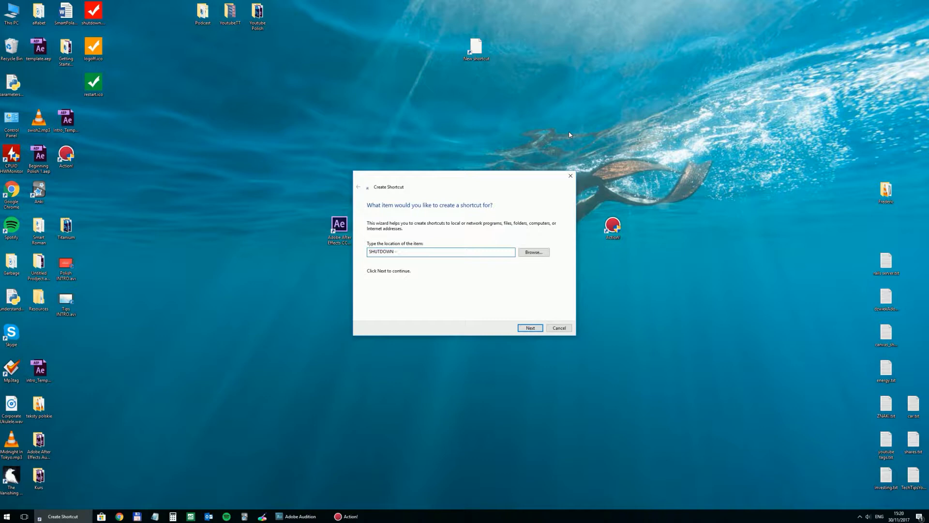
type("-s -t 01")
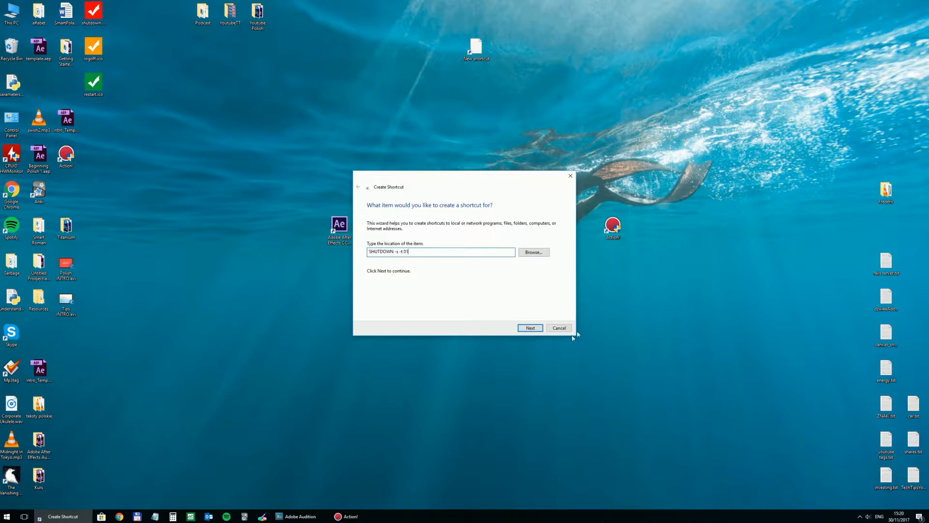
left_click(531, 327)
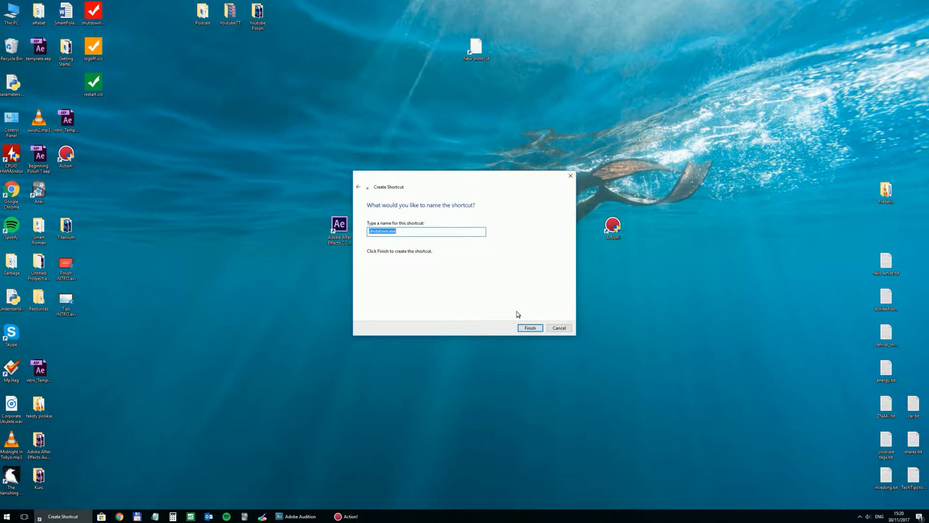
type("Exit Windo")
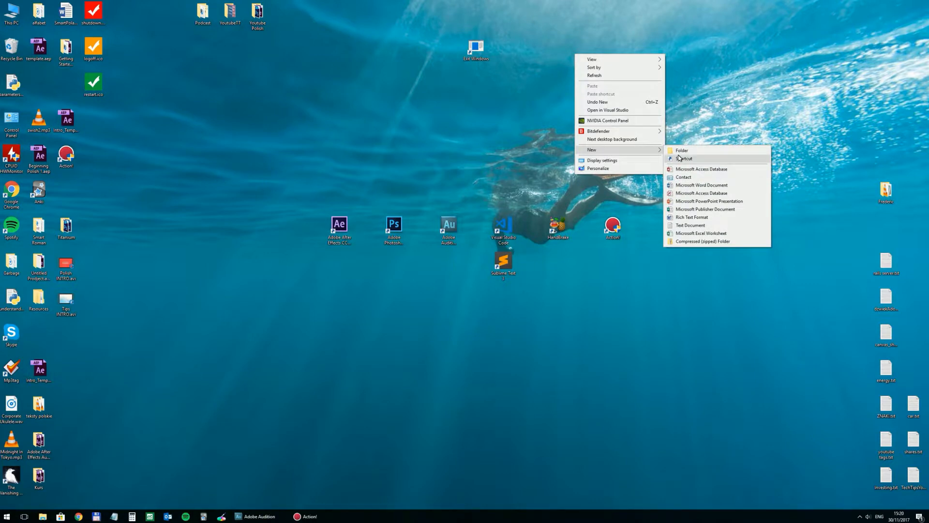
Create a shortcut running SHUTDOWN -r -t 01 named Restart Windows.
left_click(682, 158)
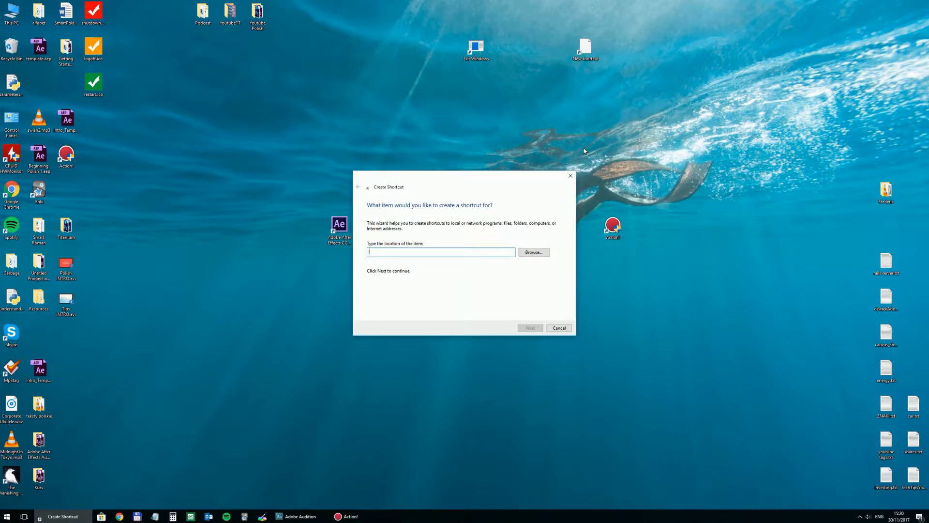
type("SHUTDOWN")
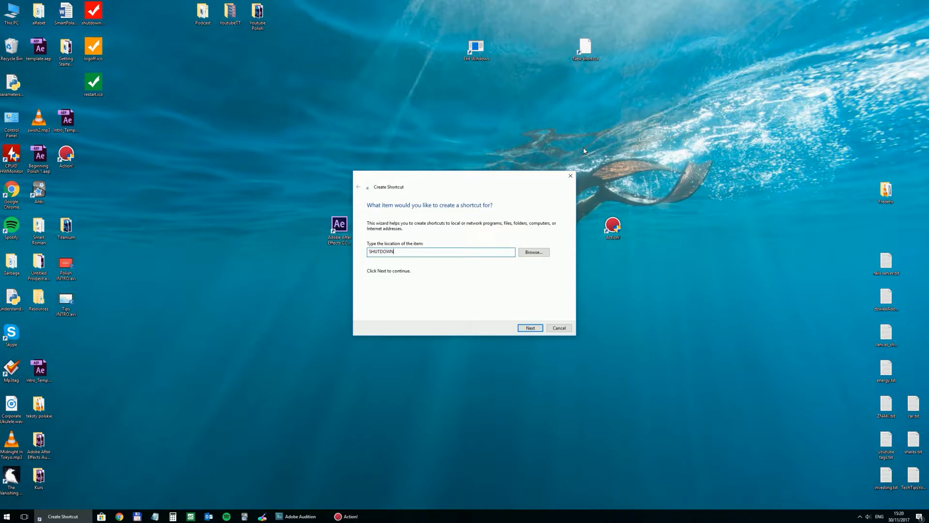
type("-r -t 0")
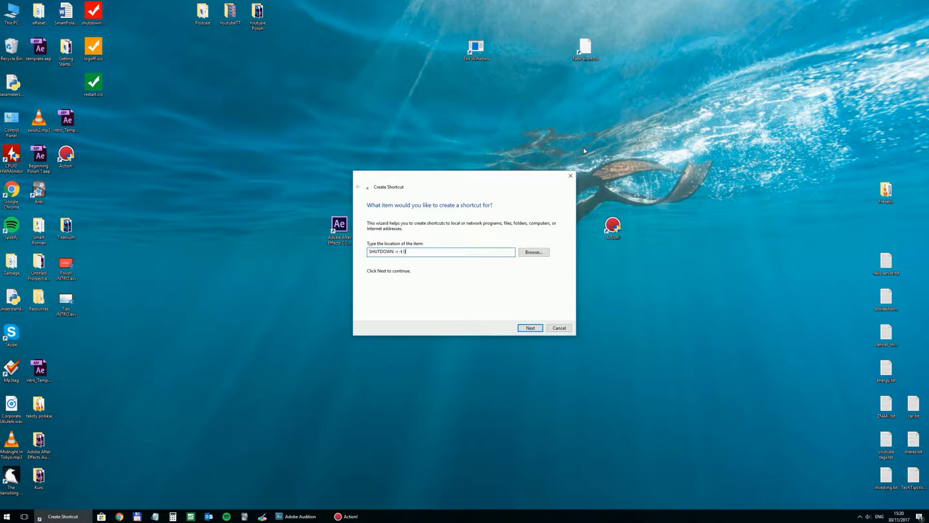
type("1")
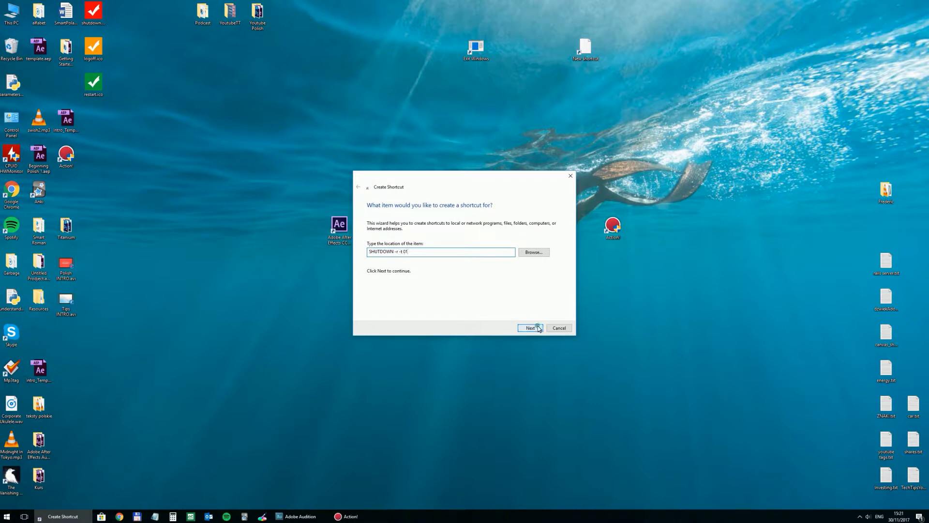
left_click(530, 327)
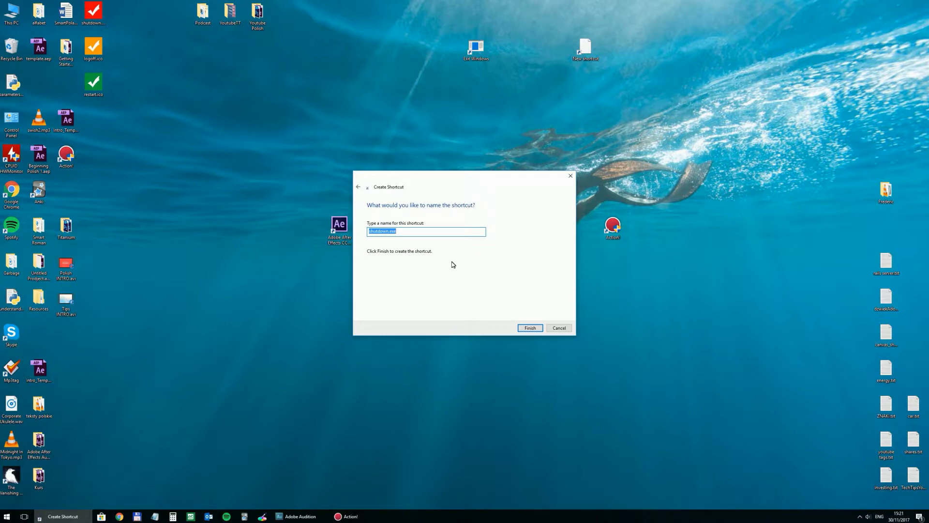
type("Restart Windows")
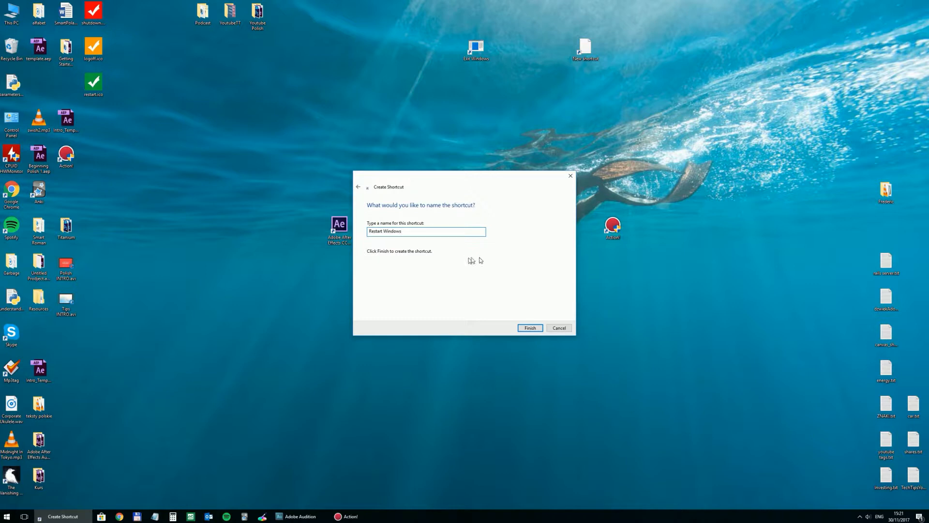
left_click(531, 327)
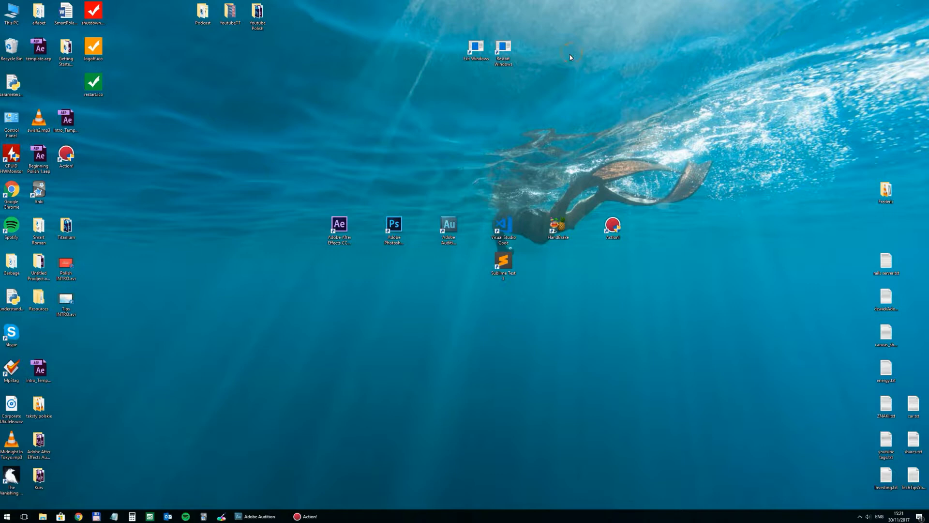
Create a shortcut running LOGOFF named Log Off from Windows.
right_click(571, 54)
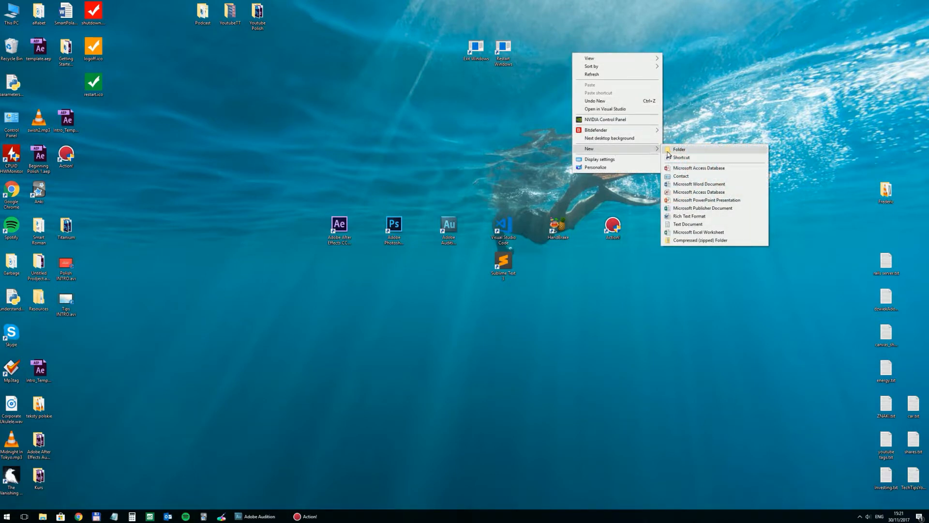
left_click(680, 156)
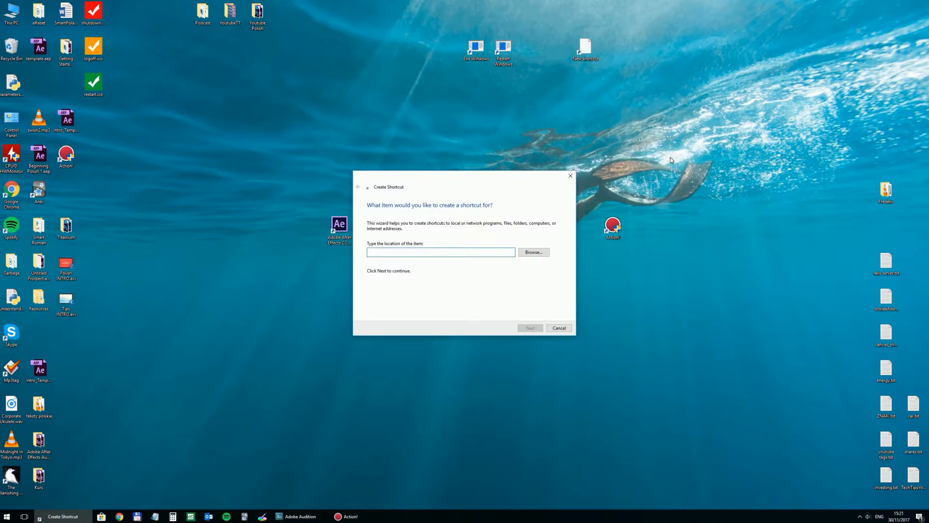
type("LOGOFF")
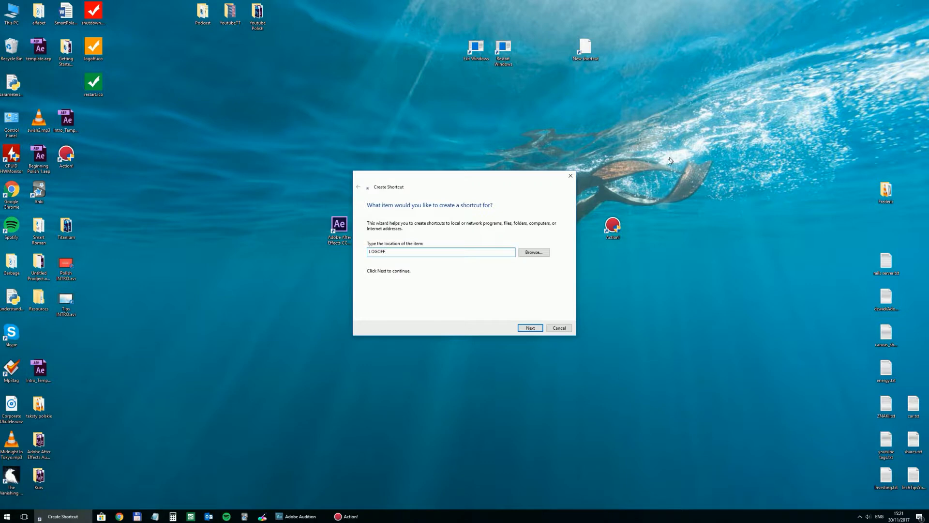
left_click(530, 327)
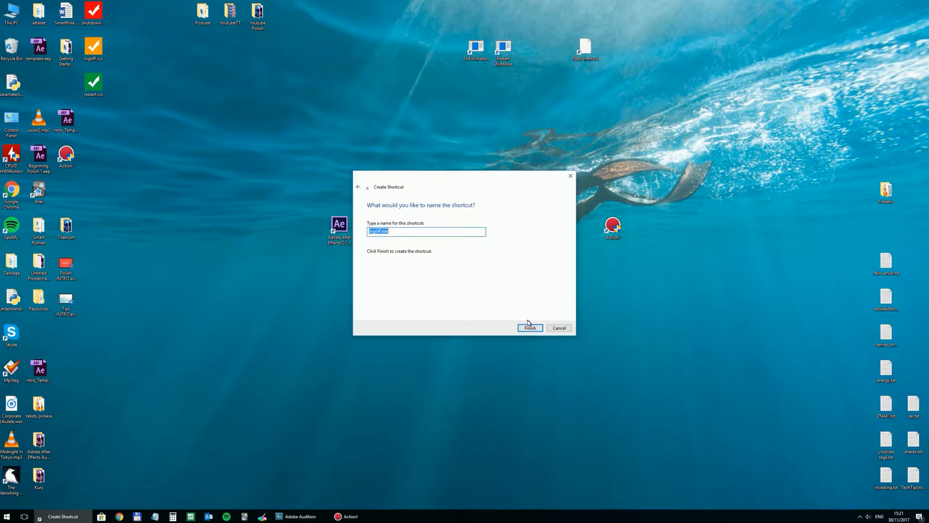
type("Log Off")
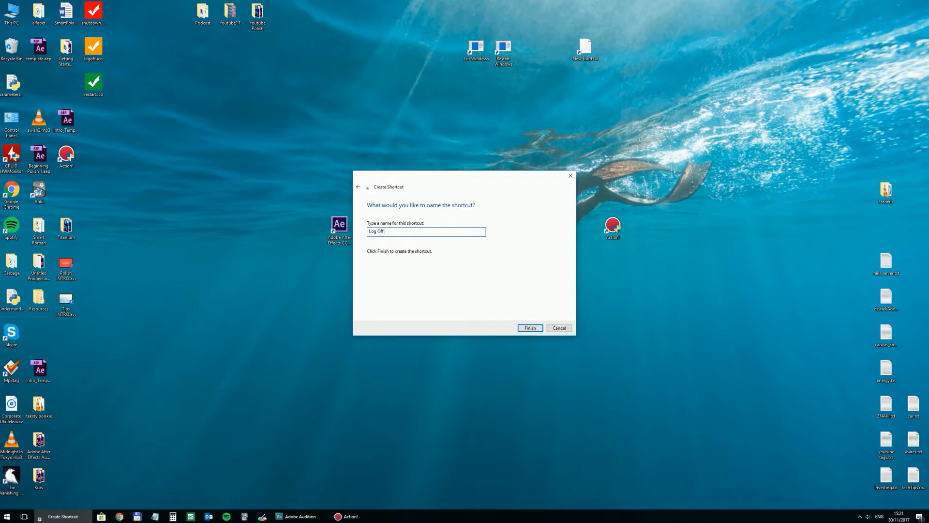
type("from Window")
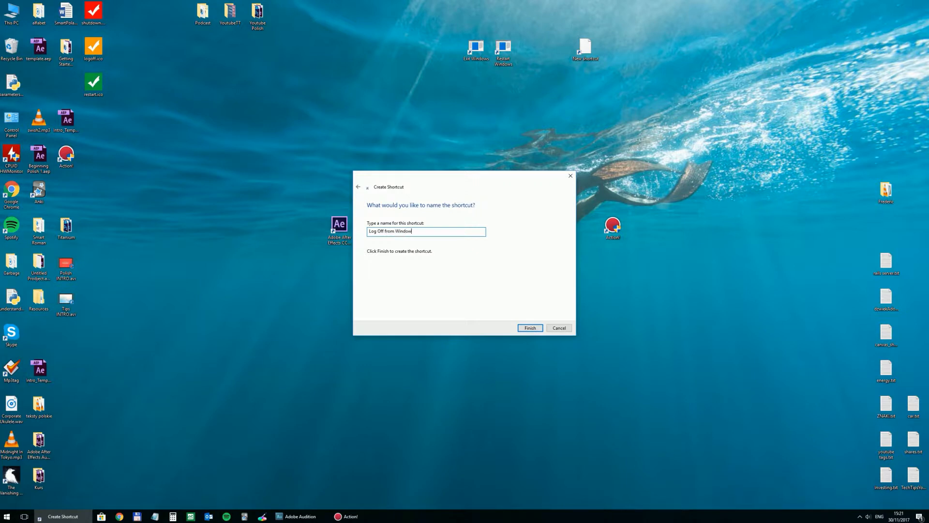
left_click(530, 327)
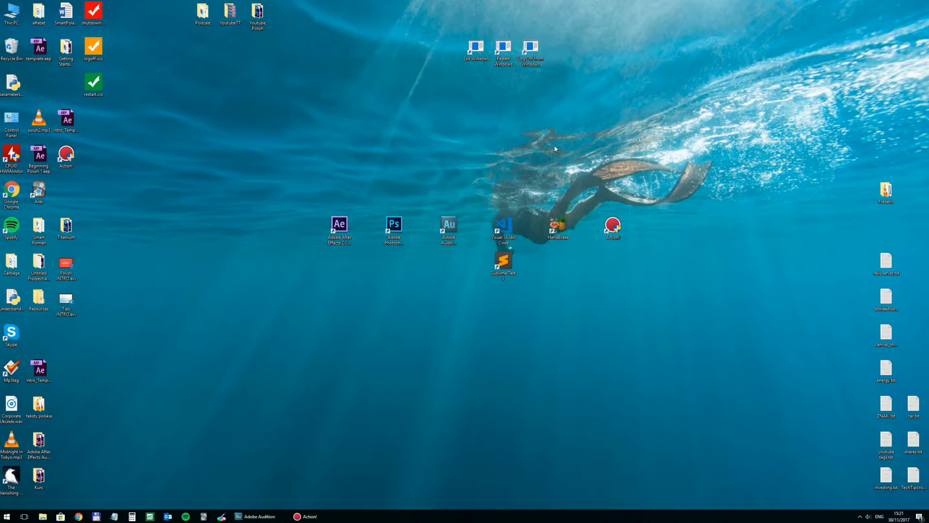
mouse_move(511, 143)
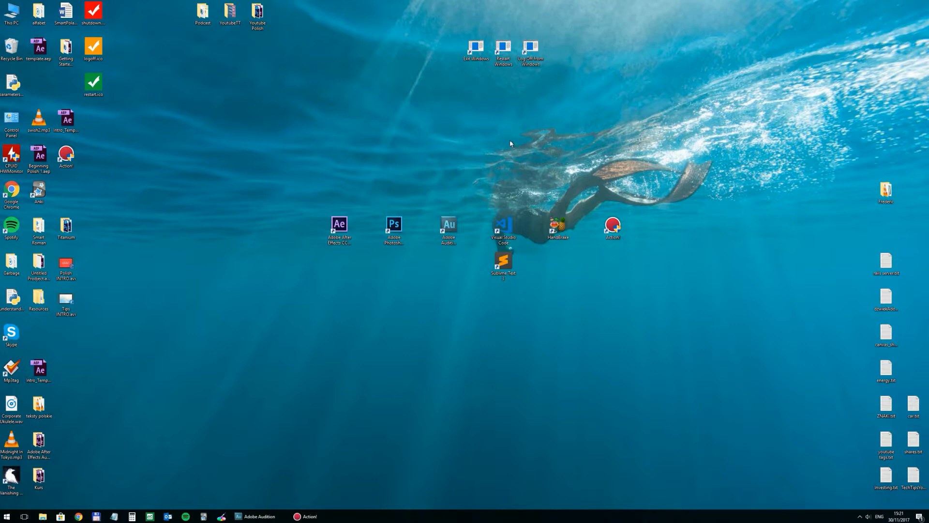
mouse_move(483, 127)
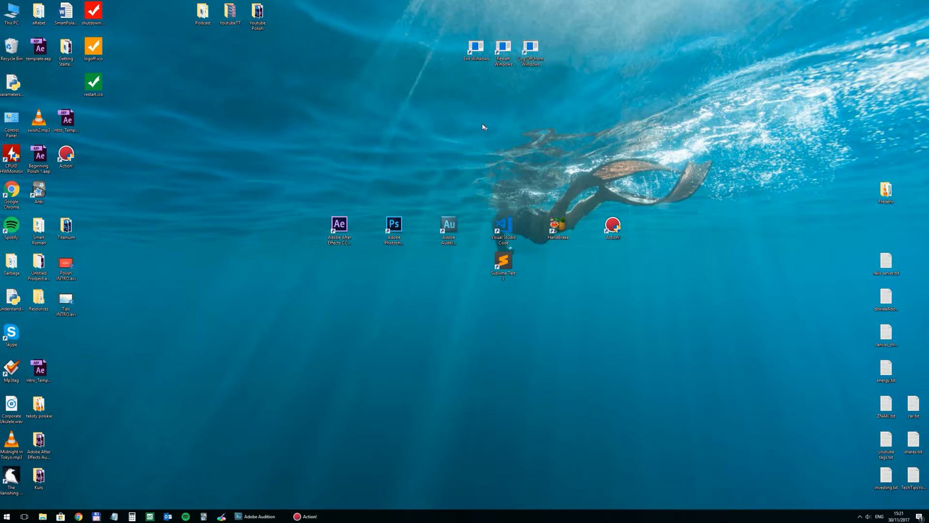
mouse_move(474, 91)
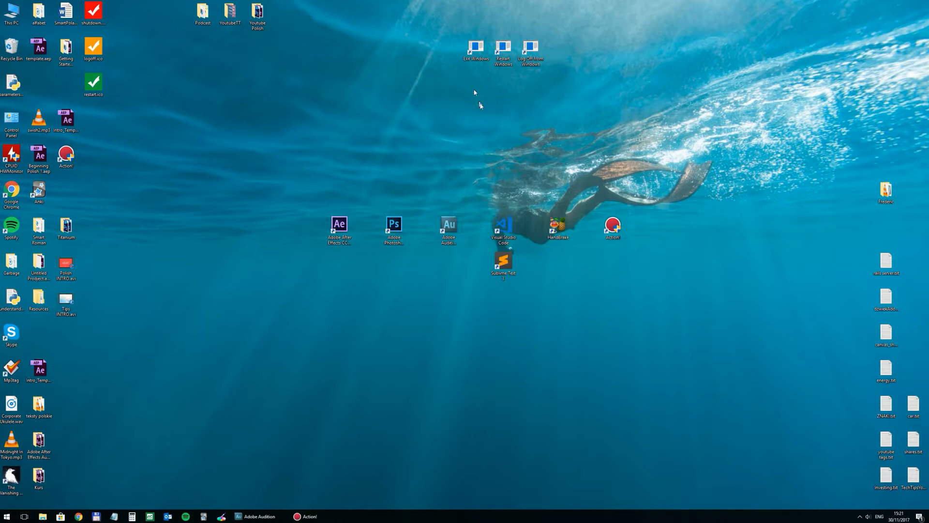
mouse_move(476, 234)
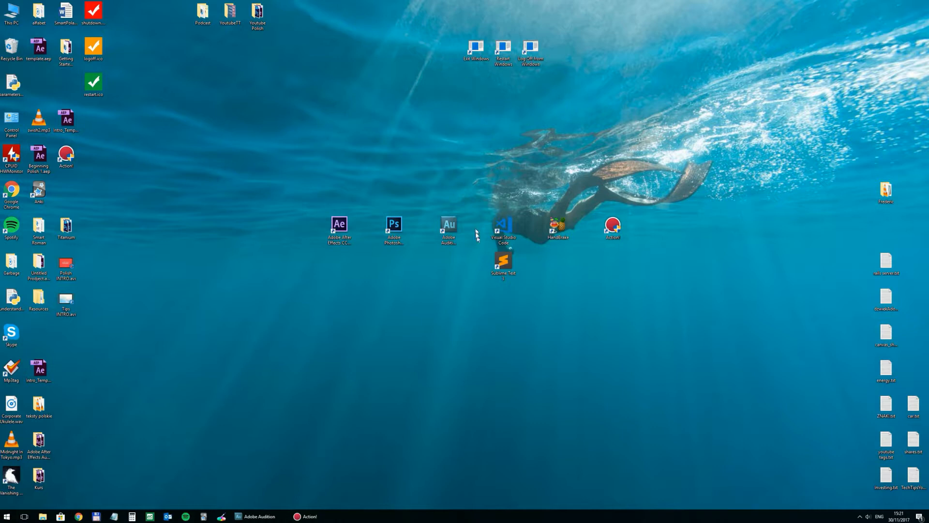
Assign the red power-button icon to Exit Windows through its Properties, dismissing the no-icons warning.
right_click(479, 47)
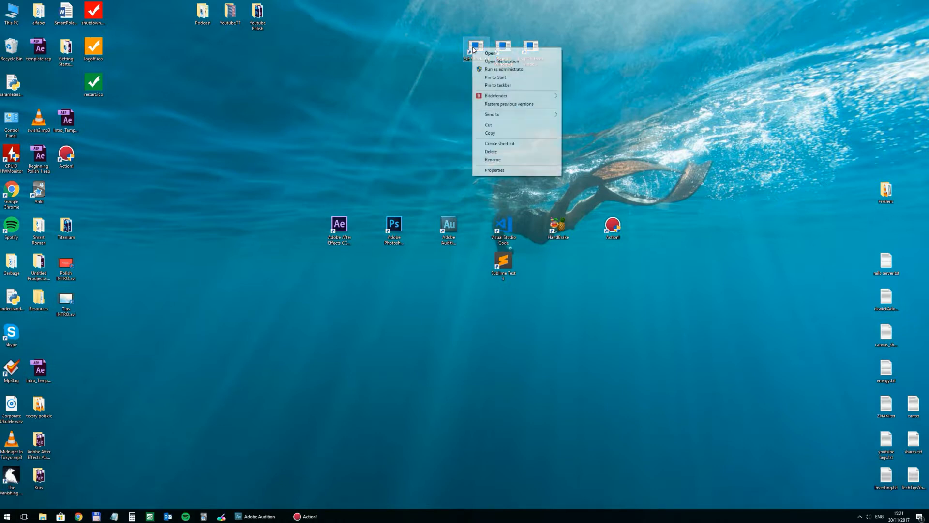
mouse_move(511, 170)
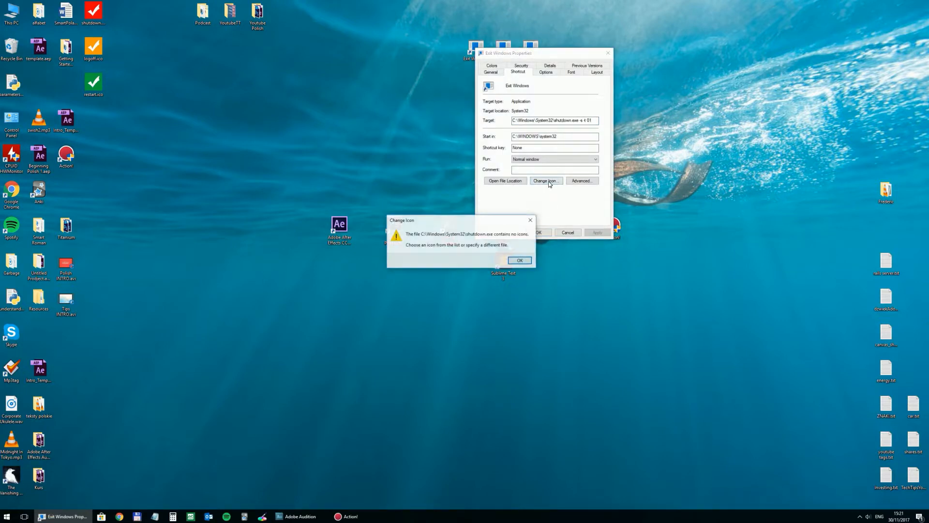
left_click(520, 260)
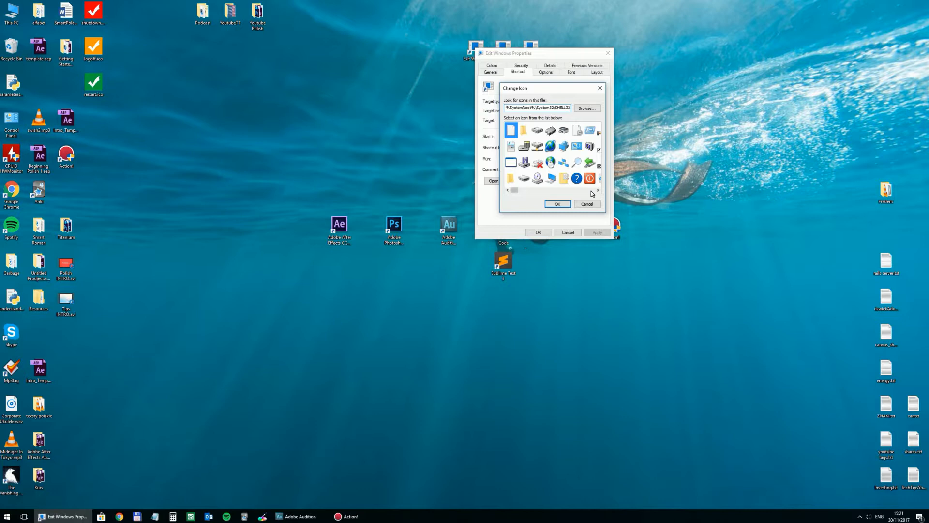
left_click(597, 190)
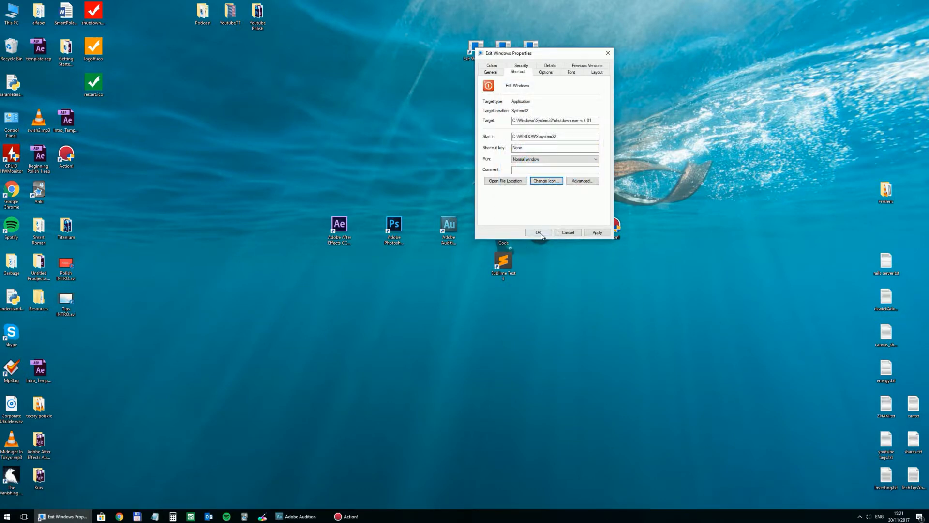
left_click(538, 233)
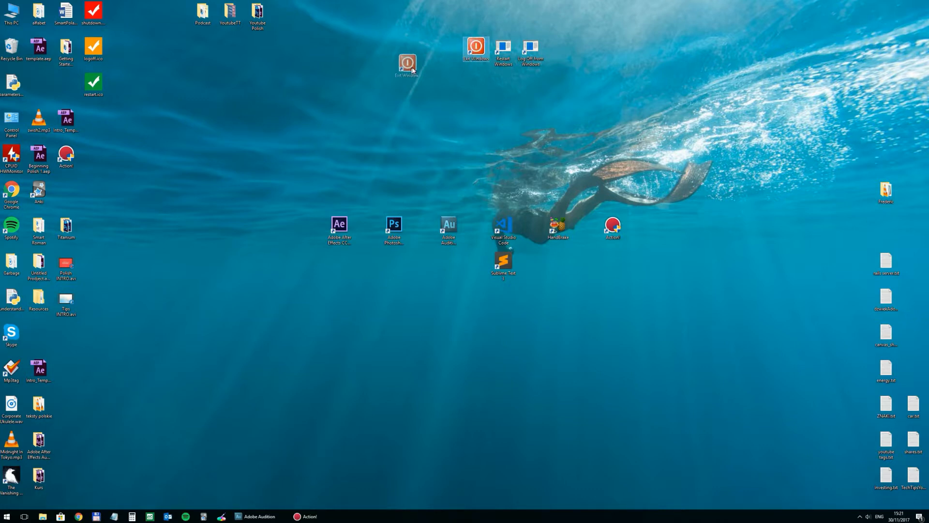
Begin changing the Restart Windows shortcut's icon in Properties, dismissing the no-icons warning.
right_click(504, 46)
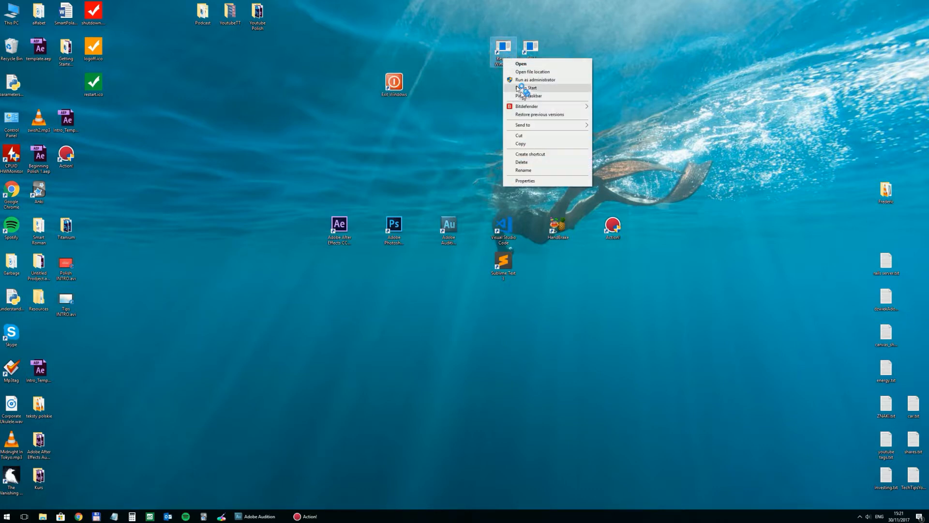
left_click(525, 180)
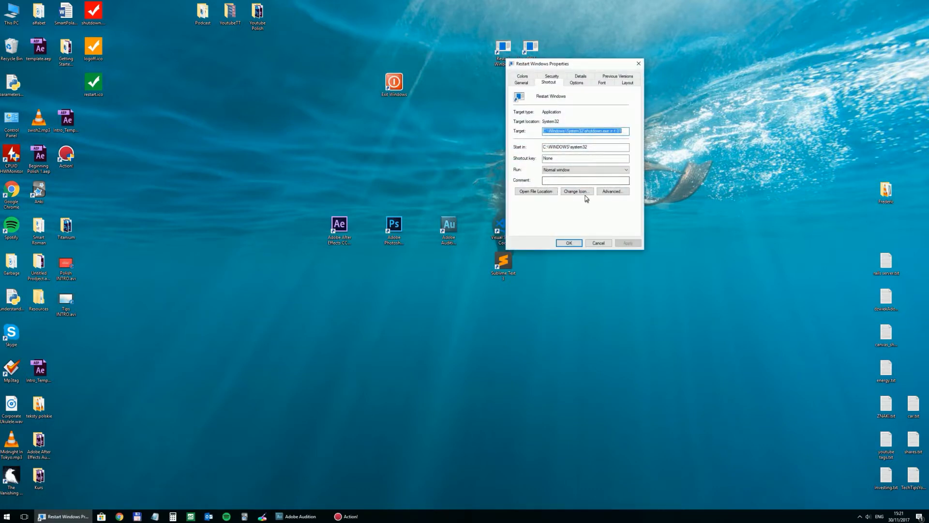
left_click(576, 190)
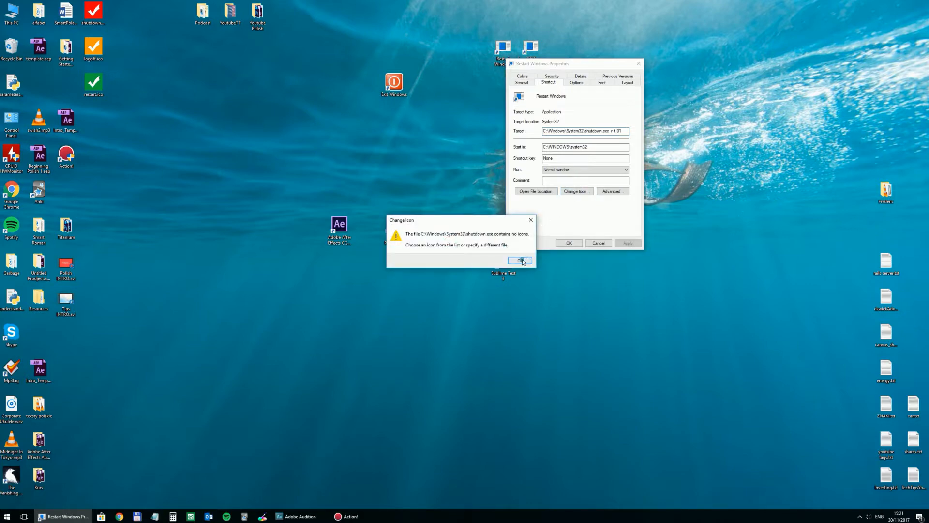
left_click(519, 260)
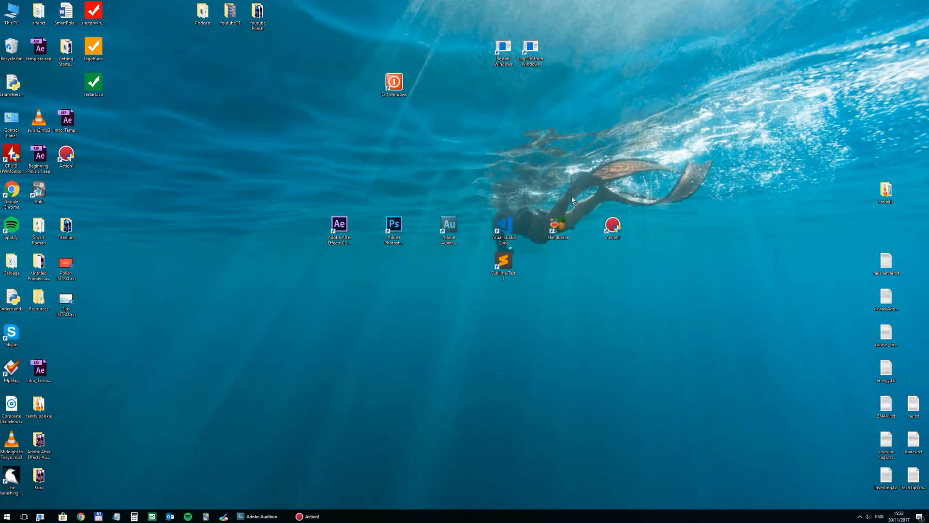
Assign the orange tick logoff.ico file from the desktop as the Log Off from Windows icon.
right_click(530, 46)
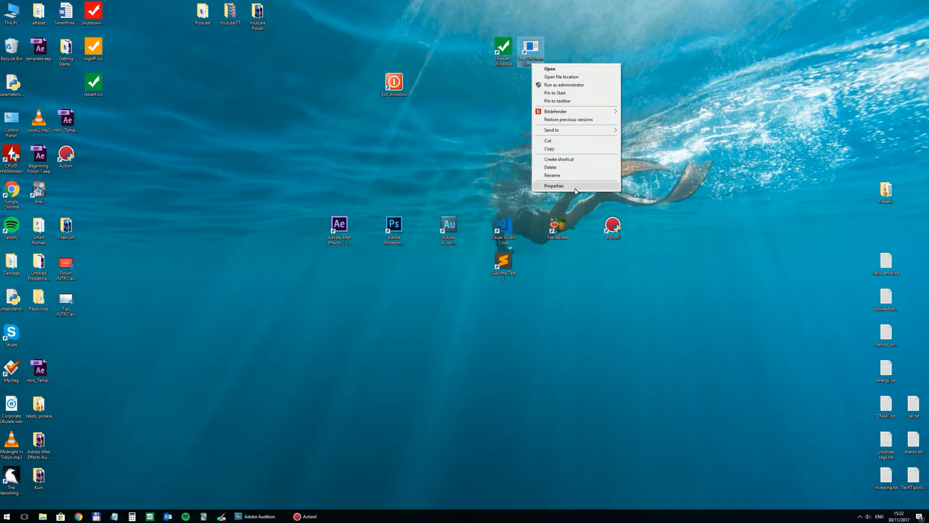
left_click(553, 186)
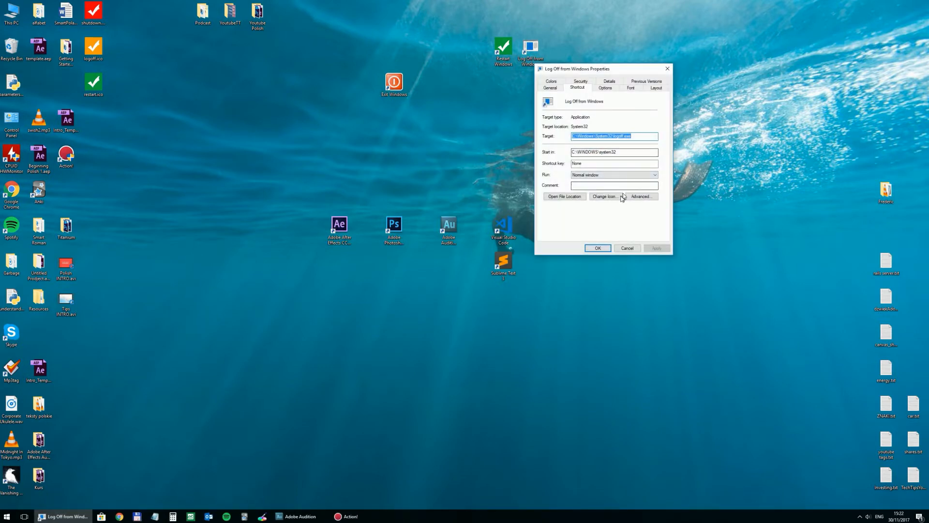
left_click(604, 197)
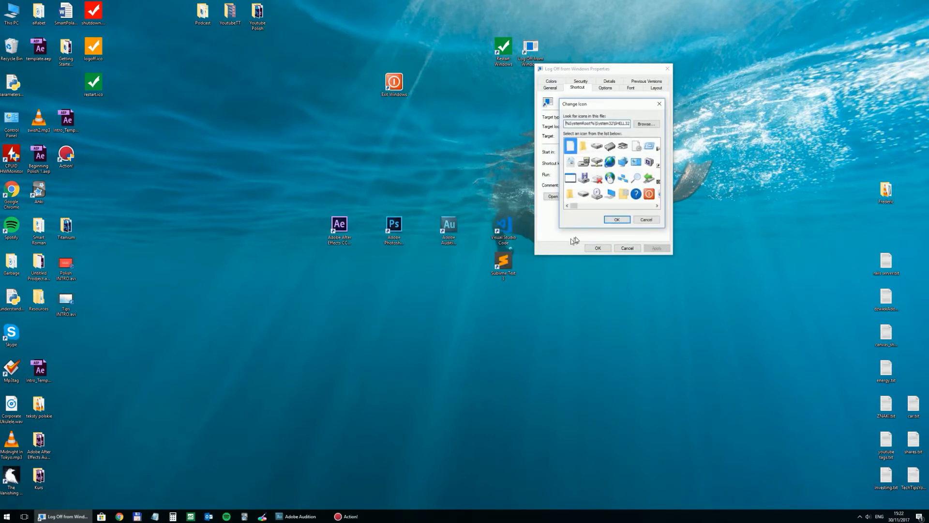
left_click(647, 124)
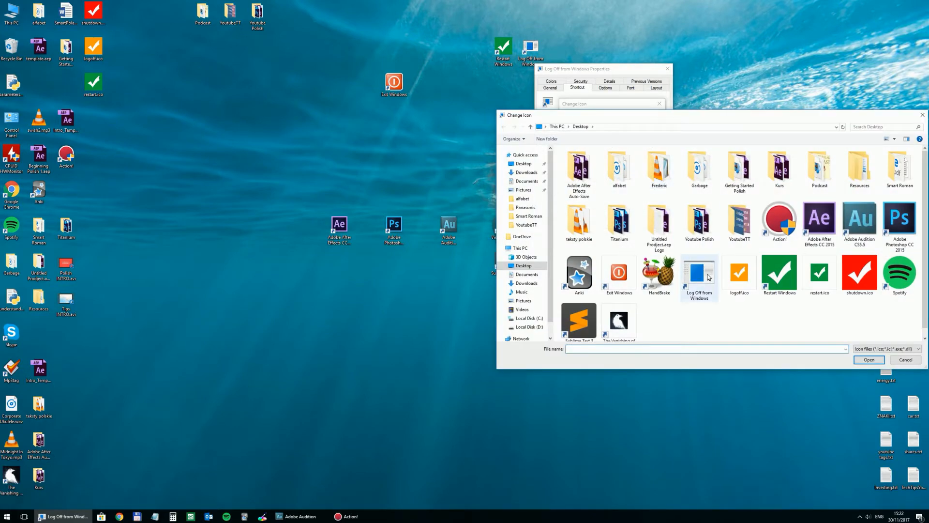
left_click(906, 359)
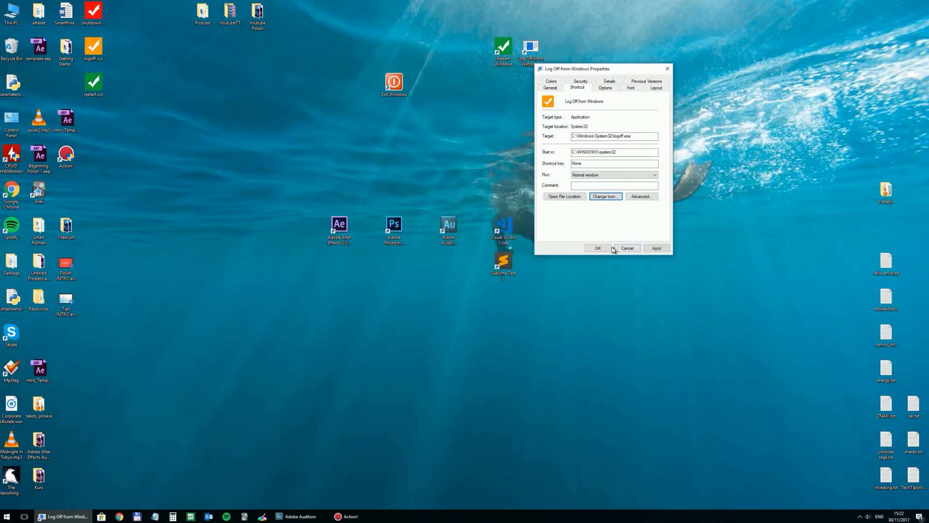
left_click(627, 248)
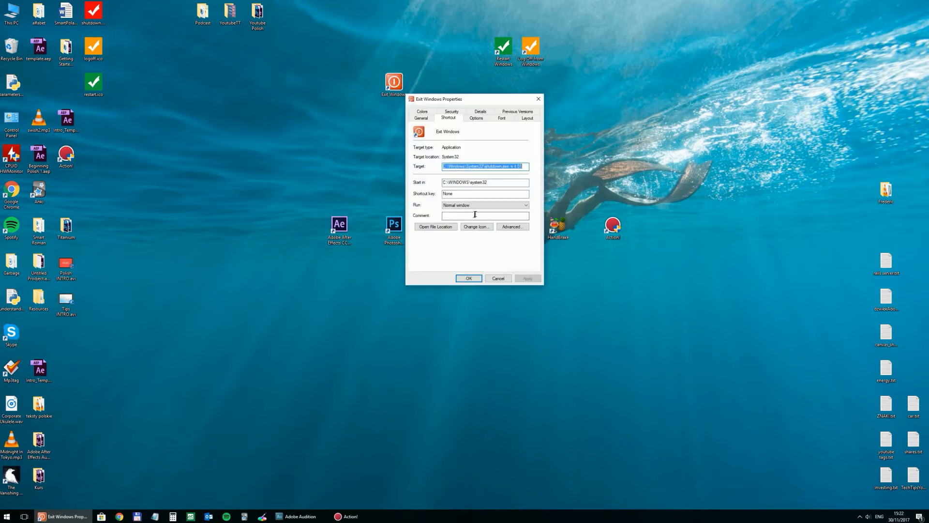
Browse for the shutdown.ico red tick file to replace the Exit Windows icon.
left_click(476, 226)
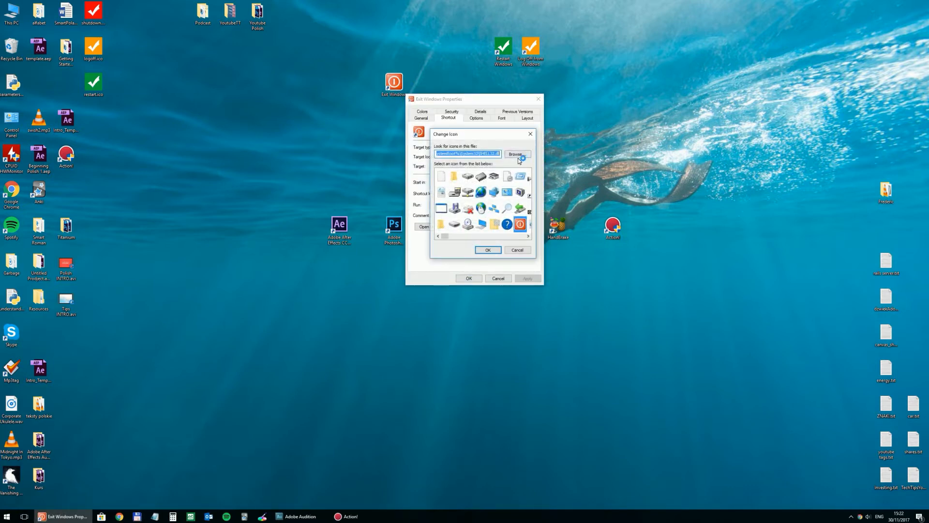
left_click(517, 153)
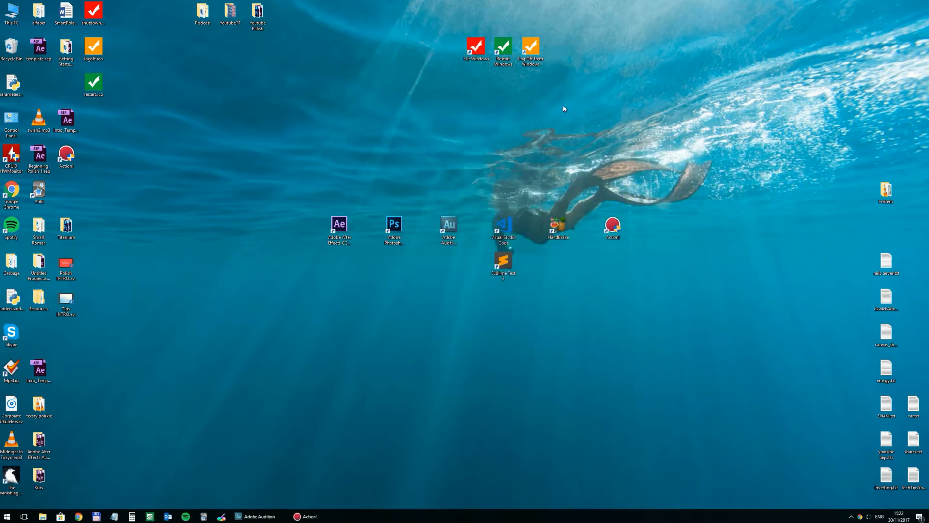
mouse_move(489, 111)
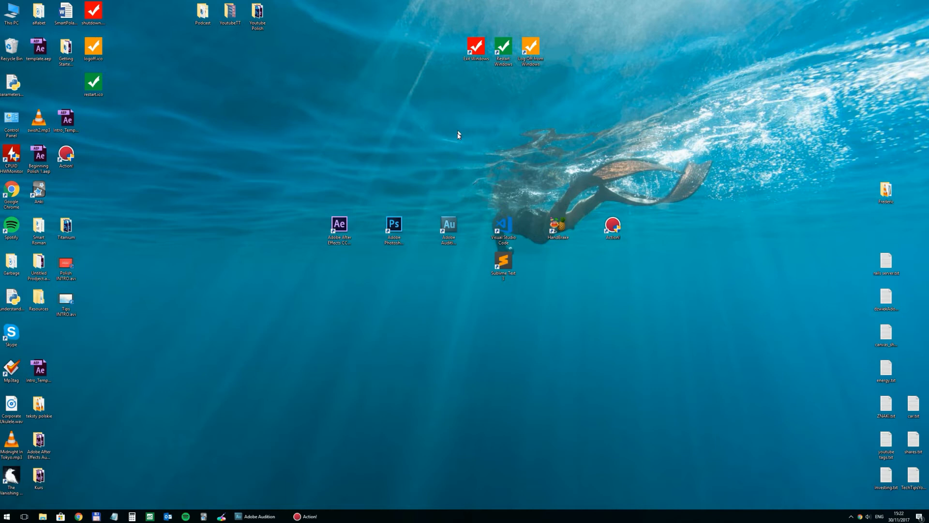
mouse_move(460, 114)
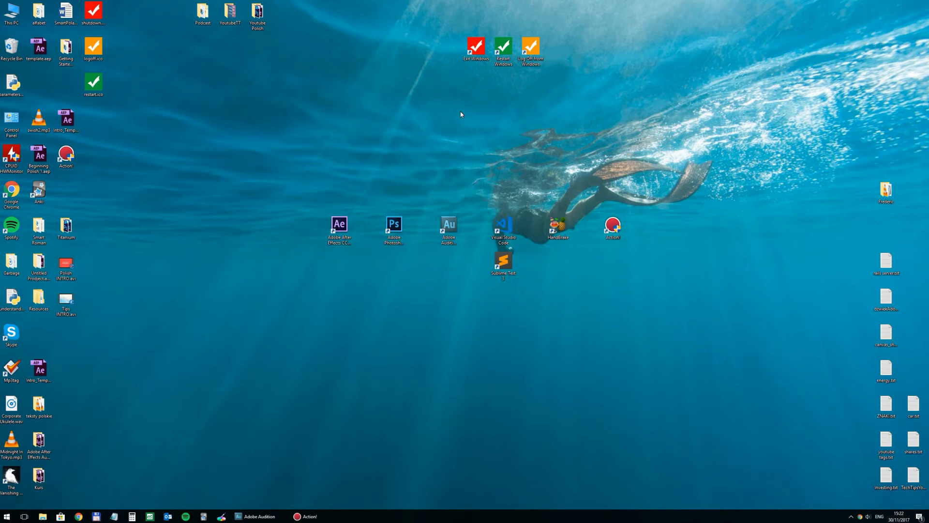
mouse_move(432, 132)
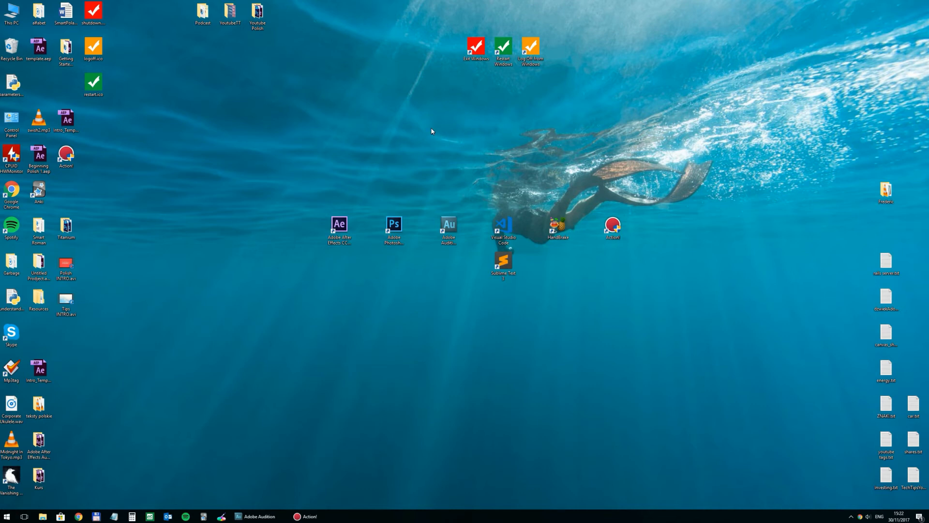
mouse_move(399, 120)
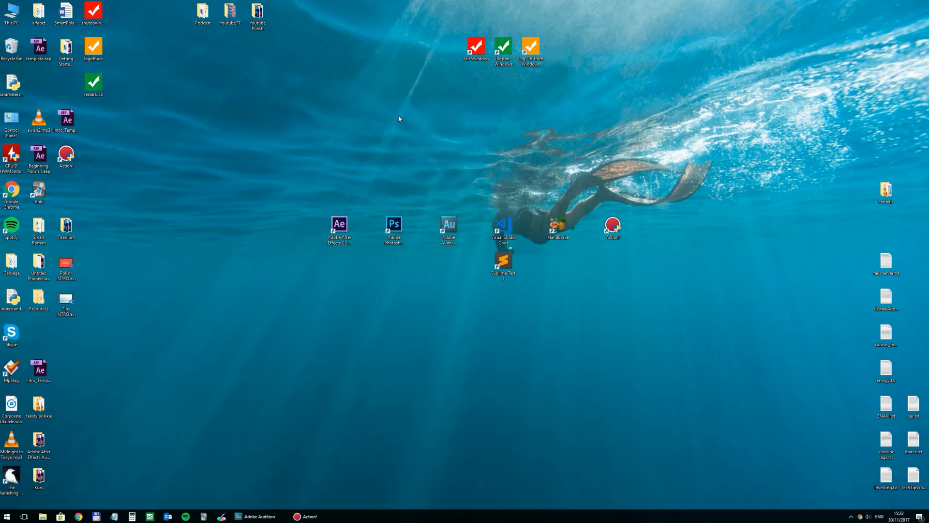